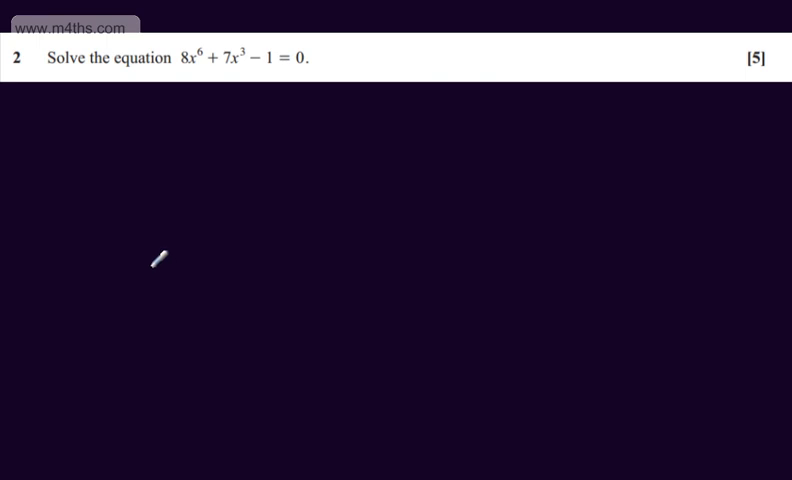
mouse_move(202, 33)
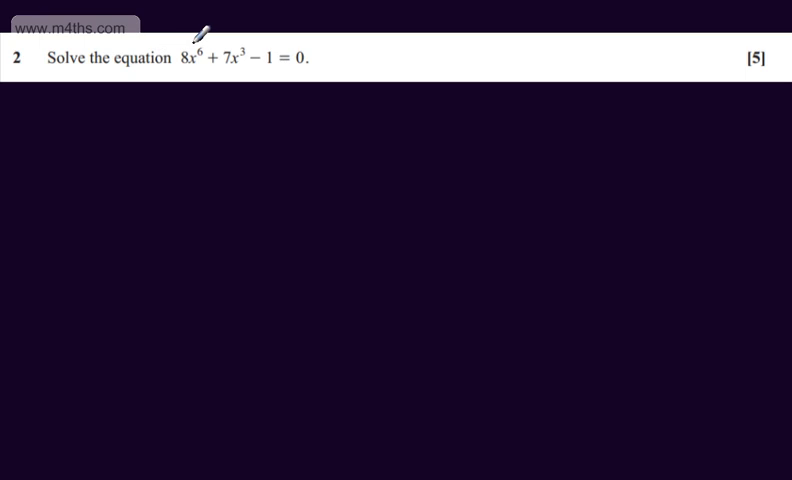
mouse_move(112, 138)
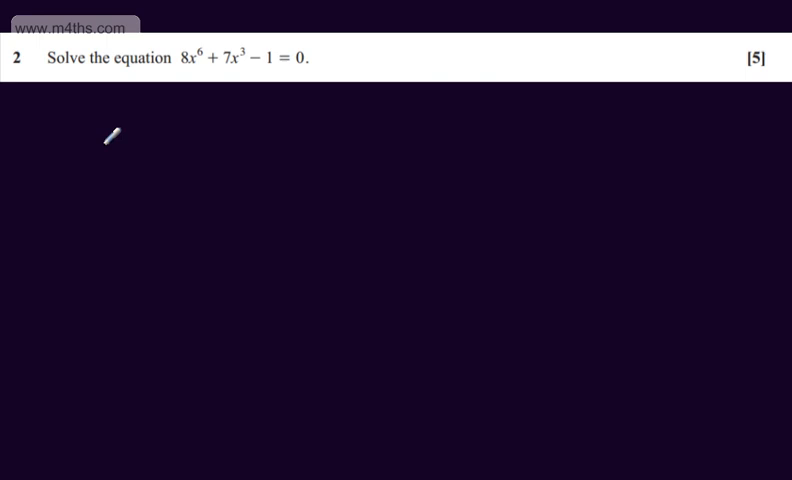
mouse_move(84, 138)
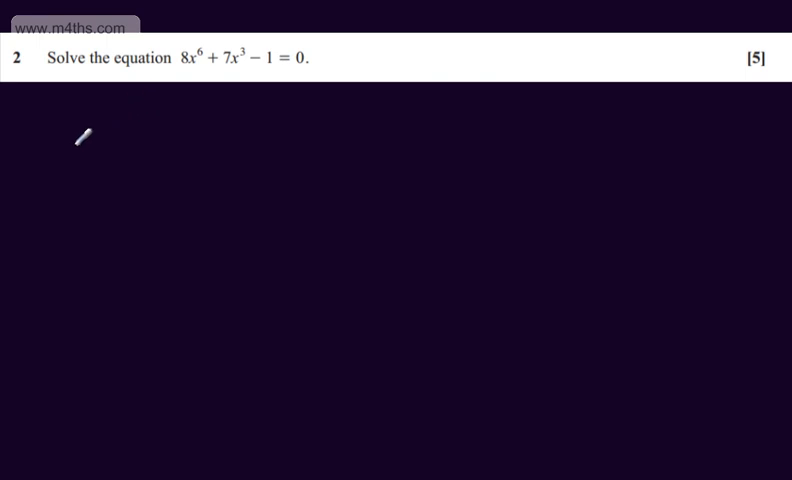
mouse_move(57, 150)
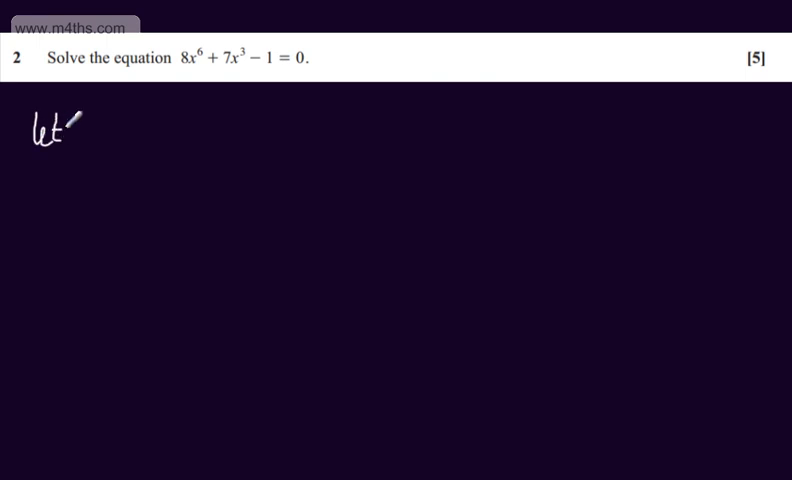
text(p =)
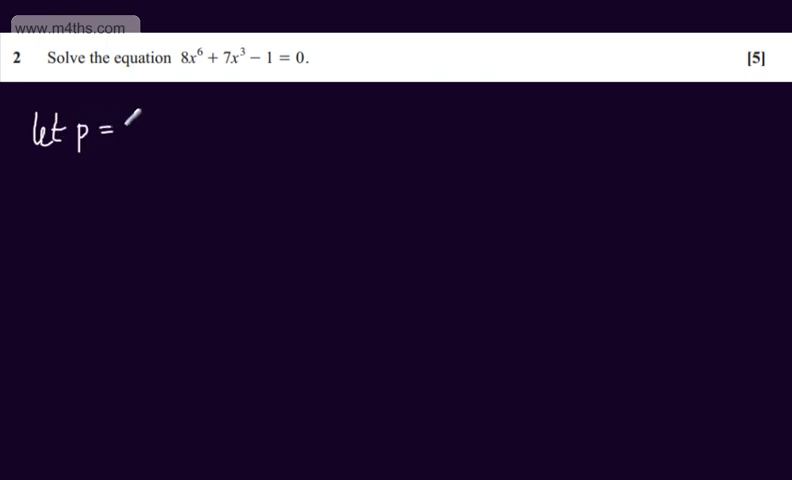
text(x^3)
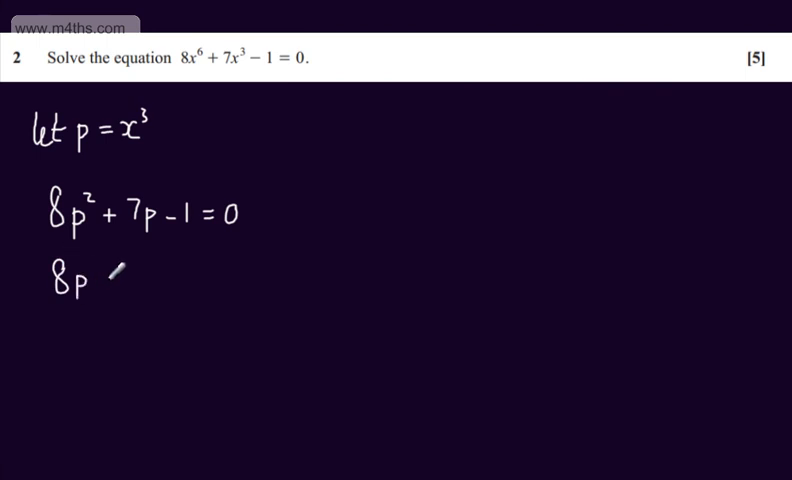
text(-1))
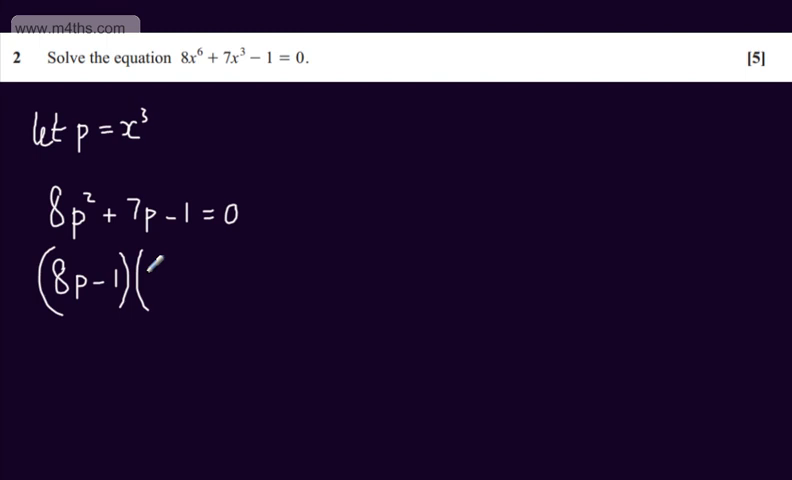
text((p+1) = 0)
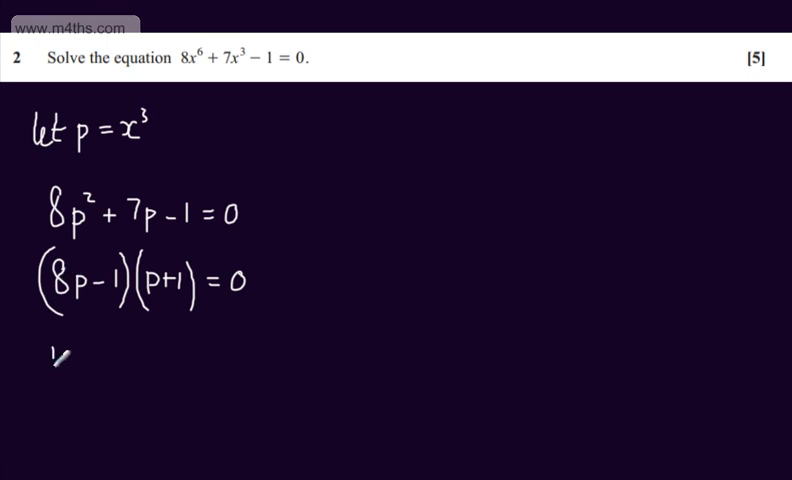
text(p = 1/8)
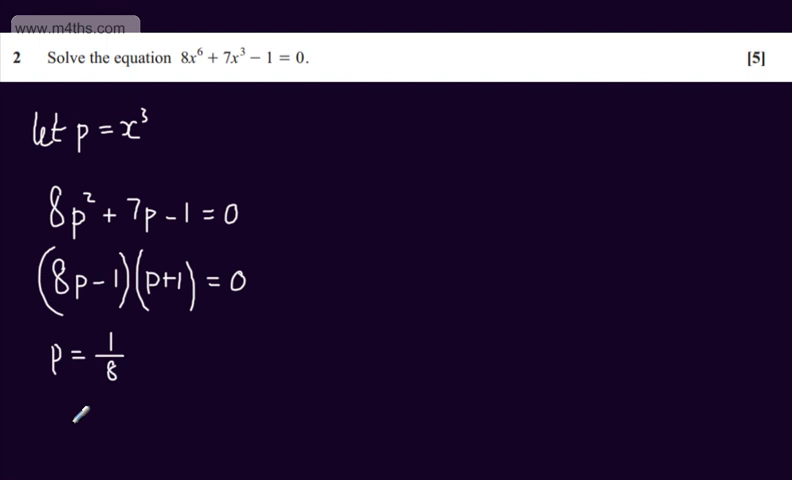
text(p)
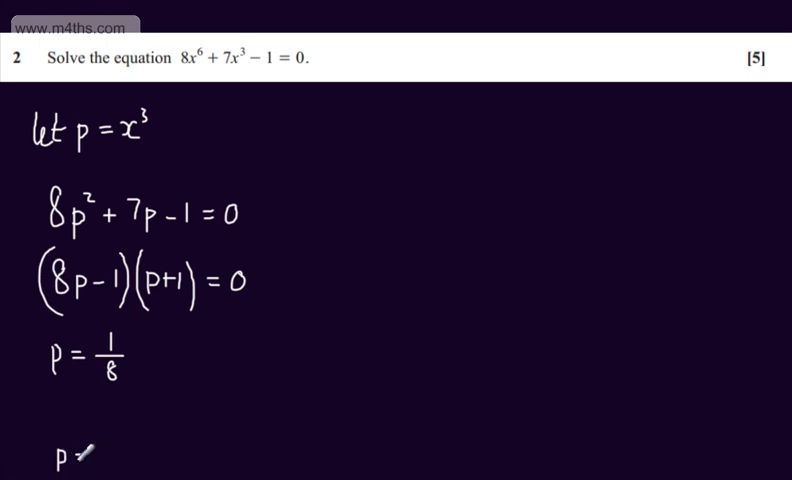
text(= -1)
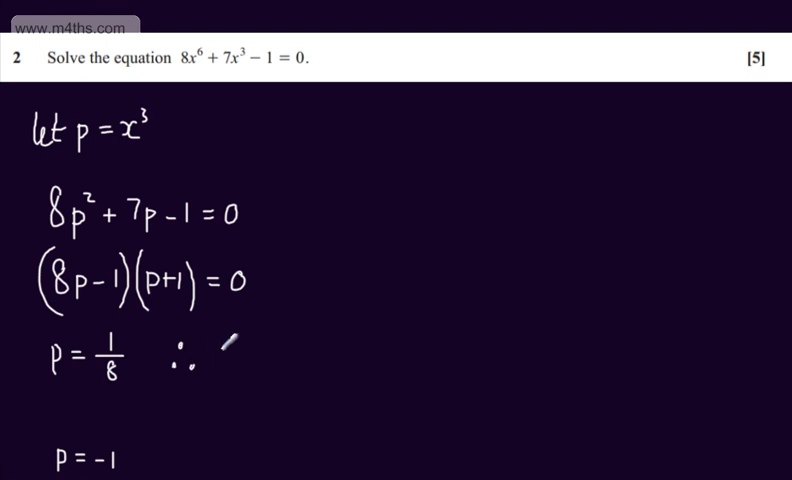
text(x³ = 1)
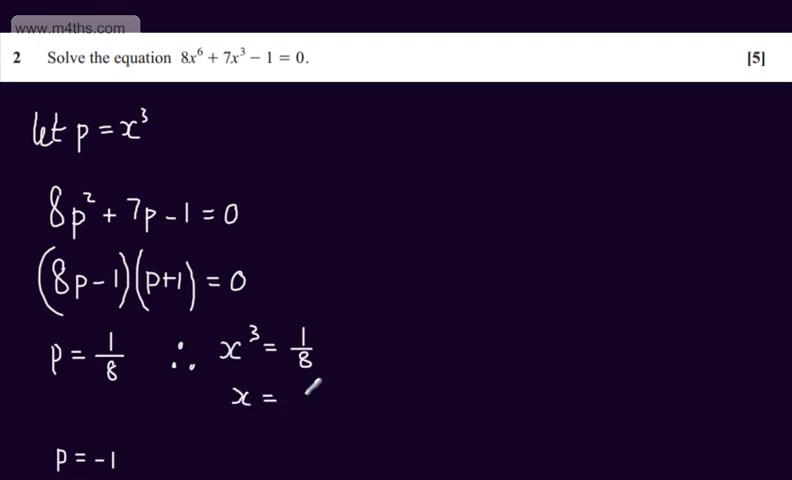
text(/8)
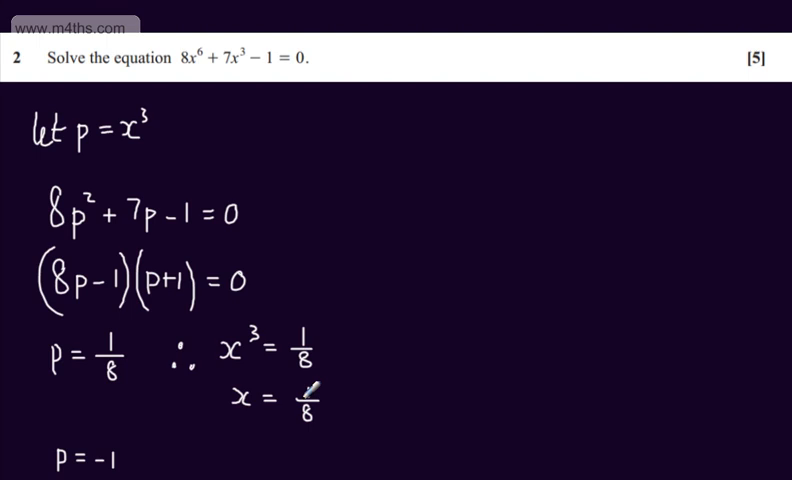
text((1/8)^(1/3))
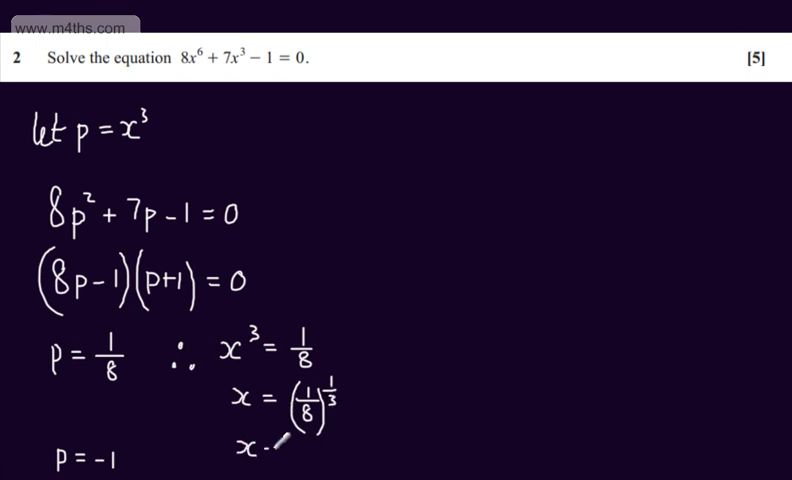
text(x = 1/2)
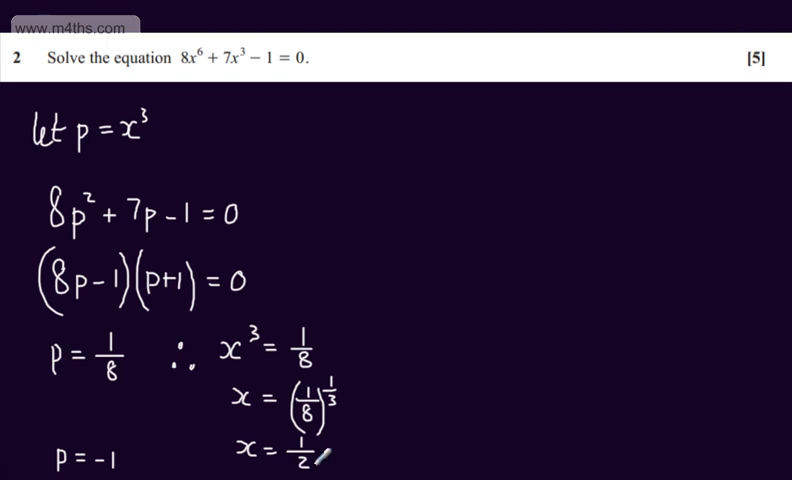
scroll(down, 3)
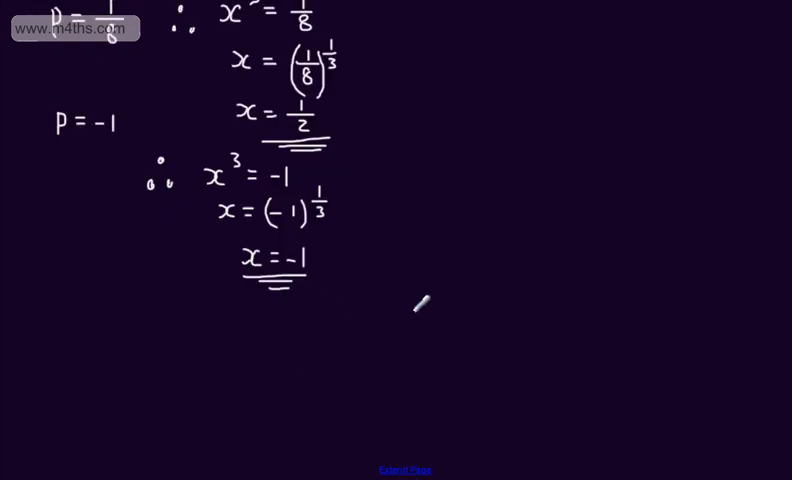
scroll(down, 3)
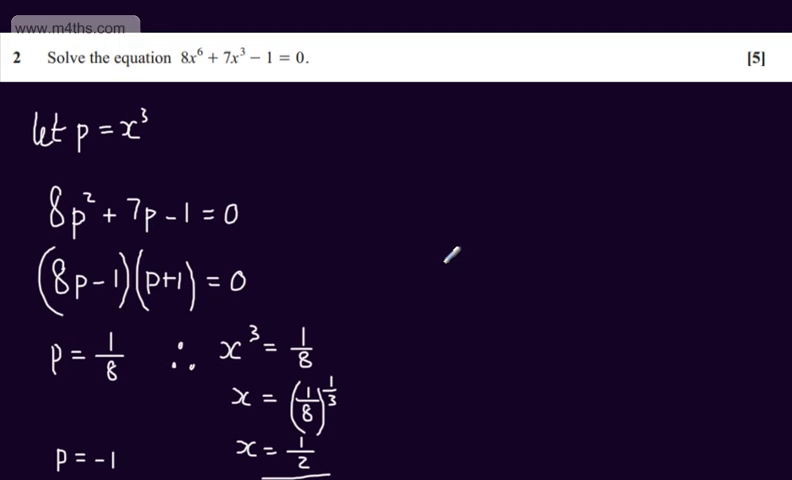